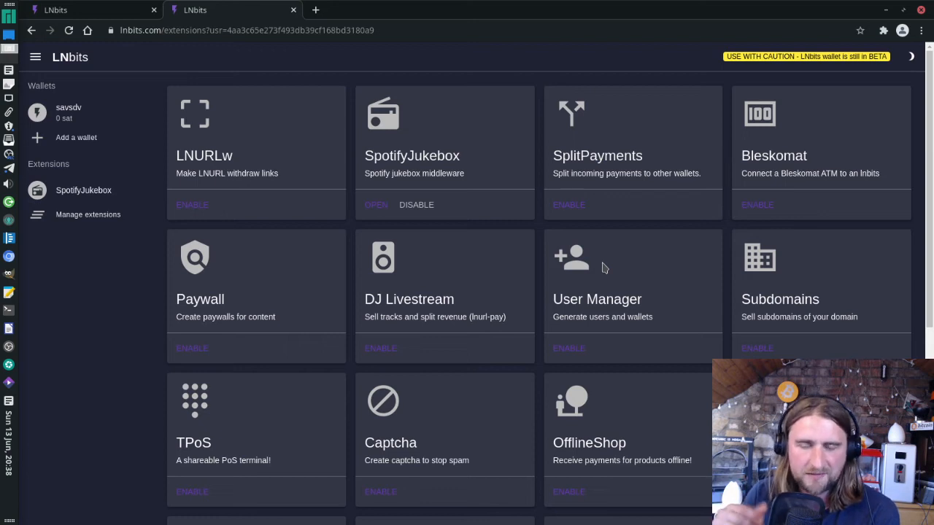
pyautogui.moveTo(660, 203)
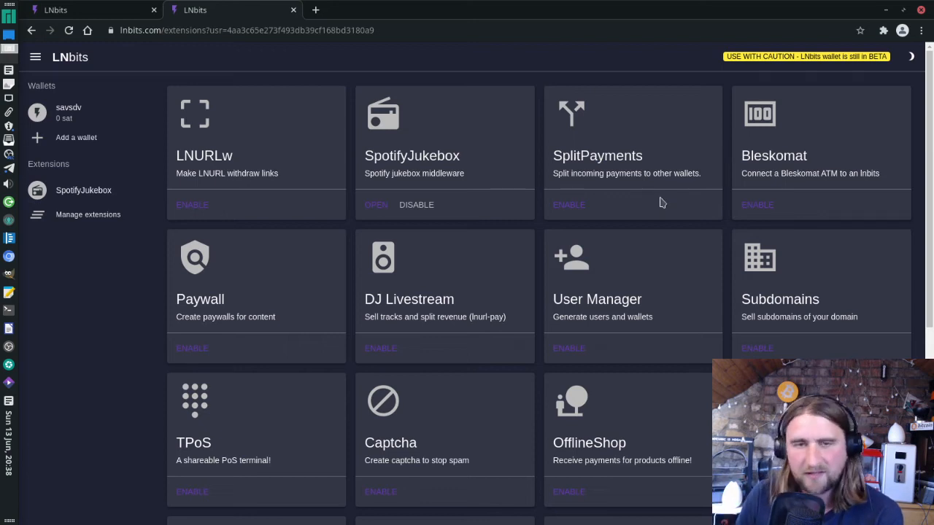
# - In SpotifyJukebox, add a jukebox named Monusk on the only wallet, priced 1 per track
pyautogui.click(376, 204)
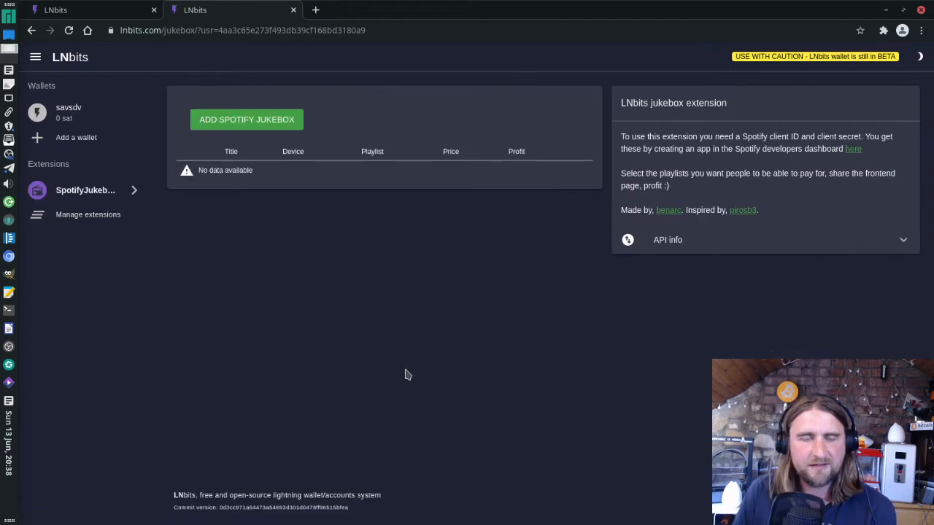
pyautogui.moveTo(276, 138)
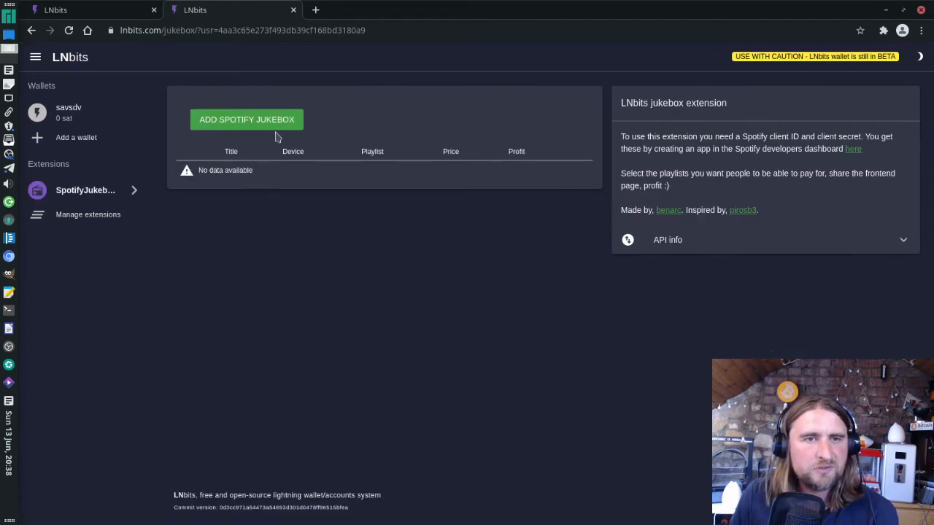
pyautogui.click(247, 119)
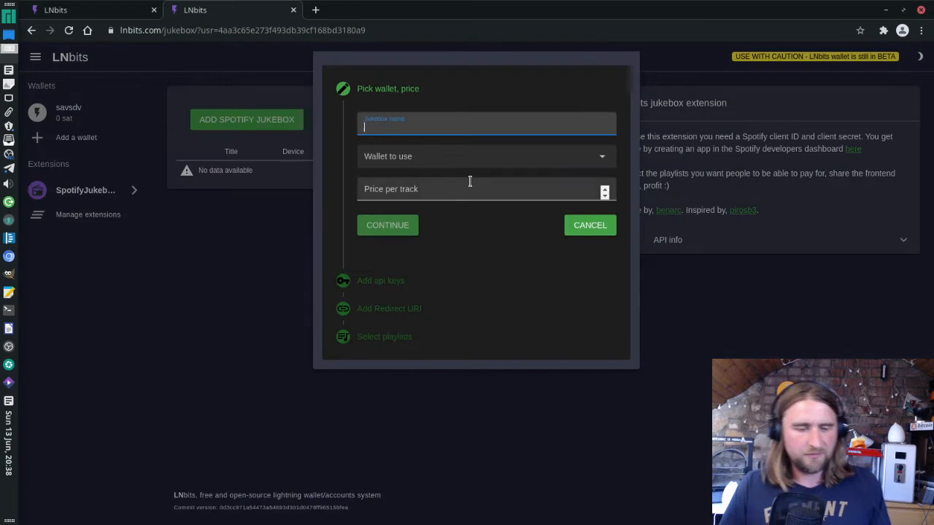
pyautogui.write('Monusk')
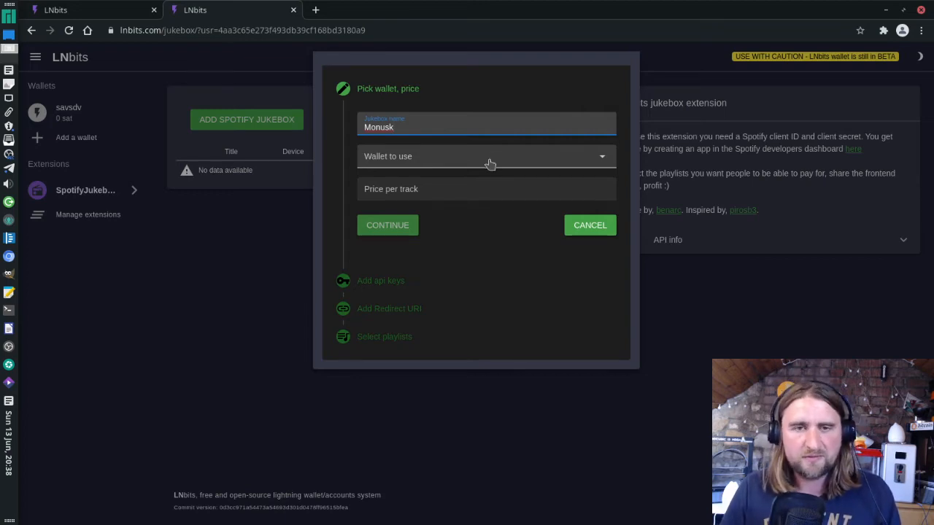
pyautogui.click(486, 156)
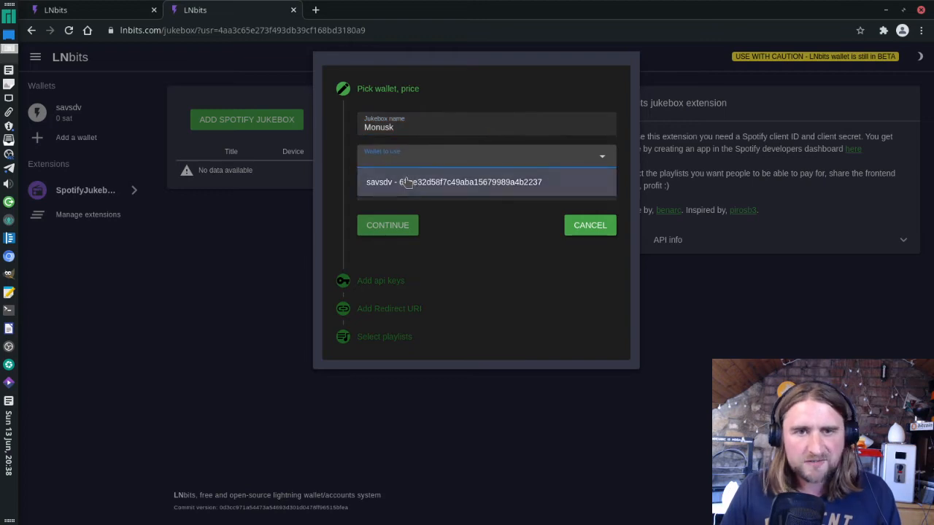
pyautogui.click(453, 181)
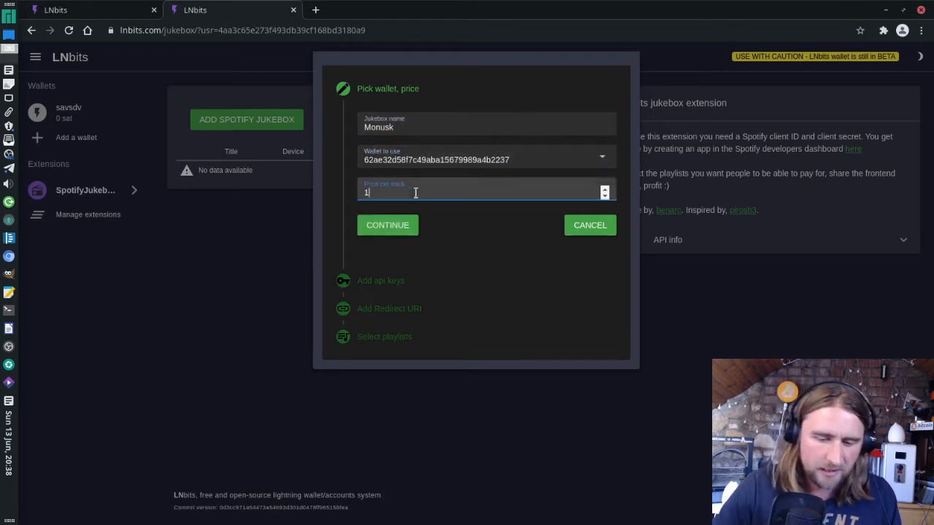
pyautogui.click(388, 225)
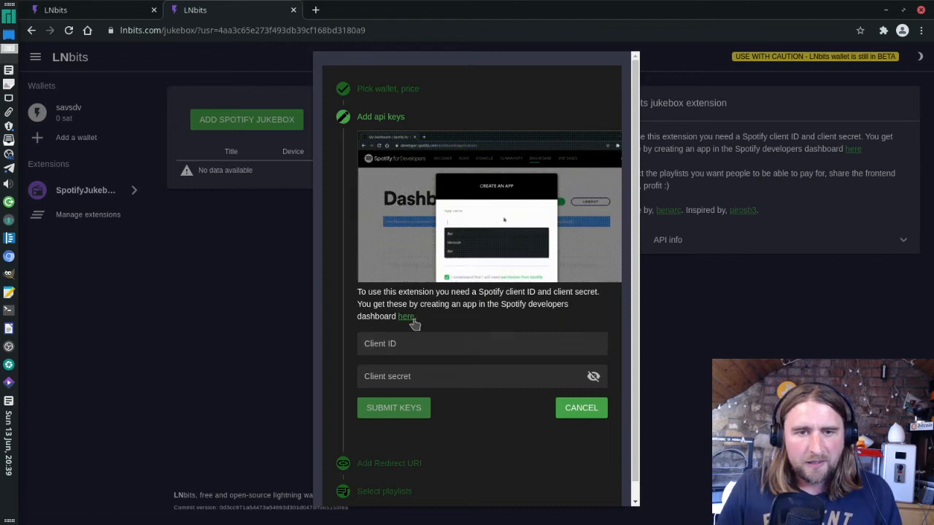
# - Create a Spotify developer app named Monusk with description 'adsfsdfbsdf', accepting both terms
pyautogui.click(405, 316)
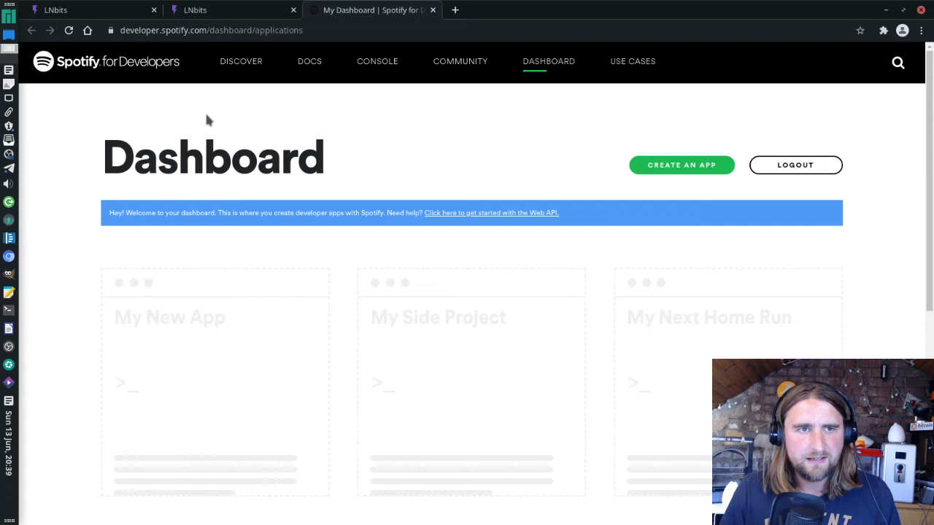
pyautogui.moveTo(307, 270)
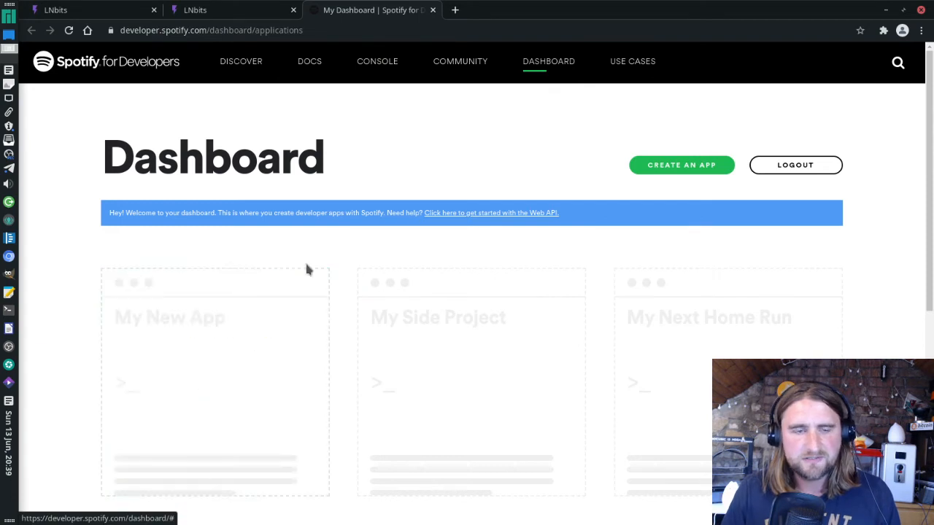
pyautogui.click(681, 164)
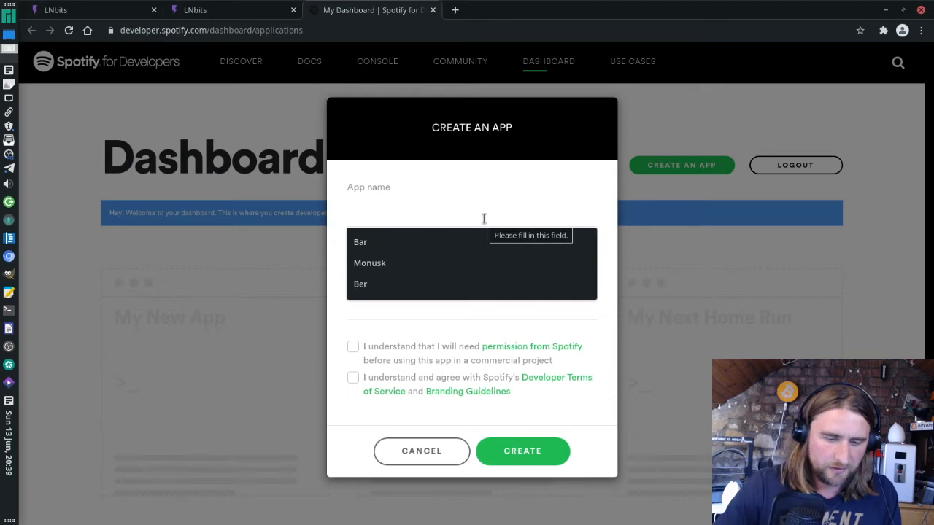
pyautogui.click(369, 263)
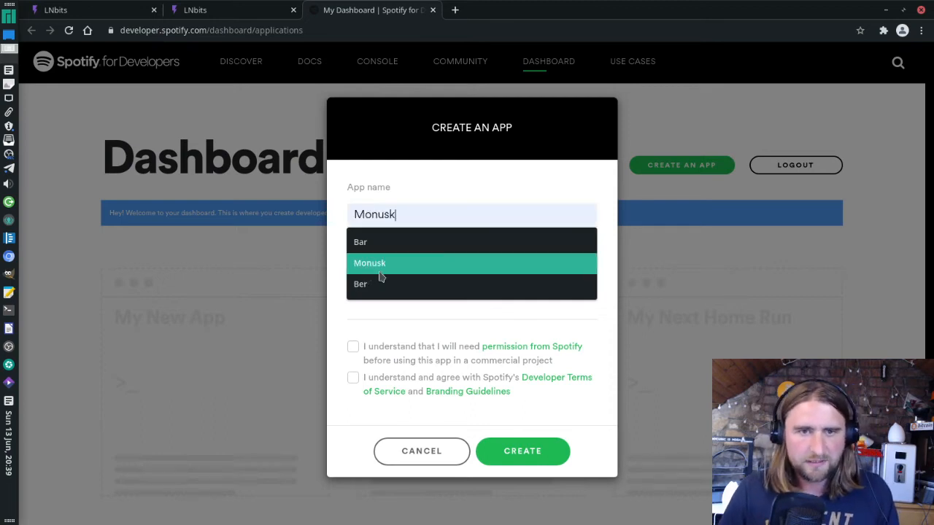
pyautogui.write('adsfsdfbsdf')
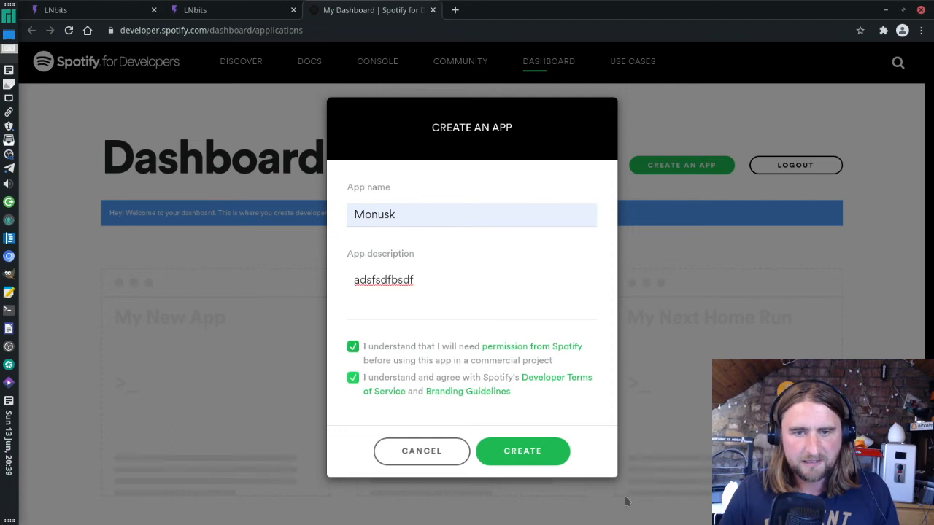
pyautogui.click(522, 451)
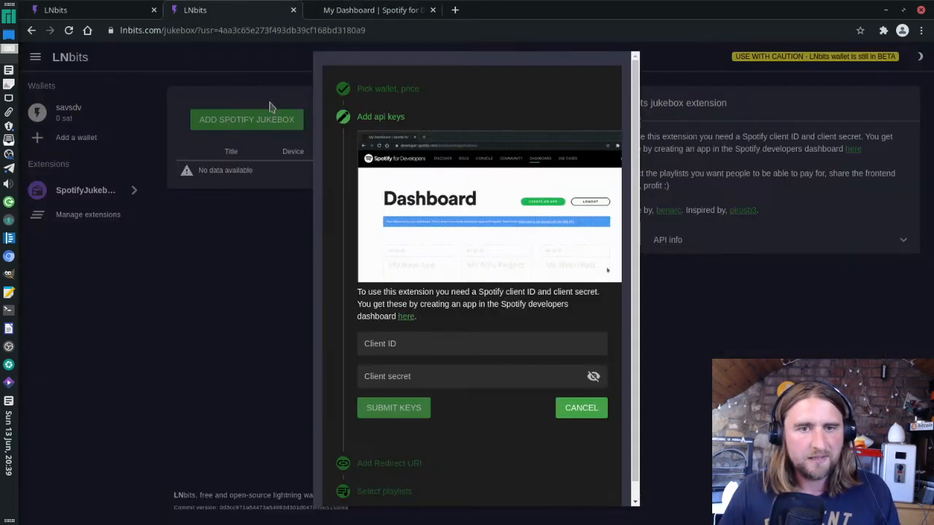
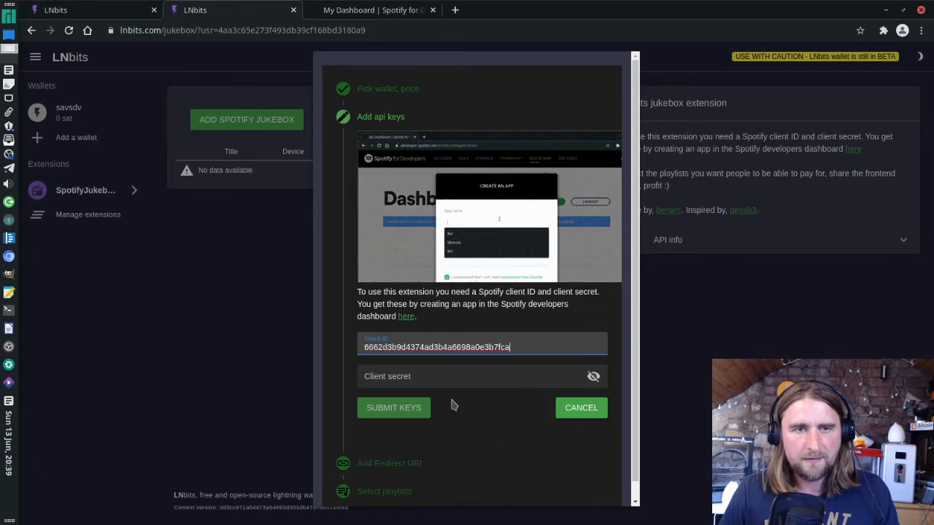
pyautogui.click(374, 9)
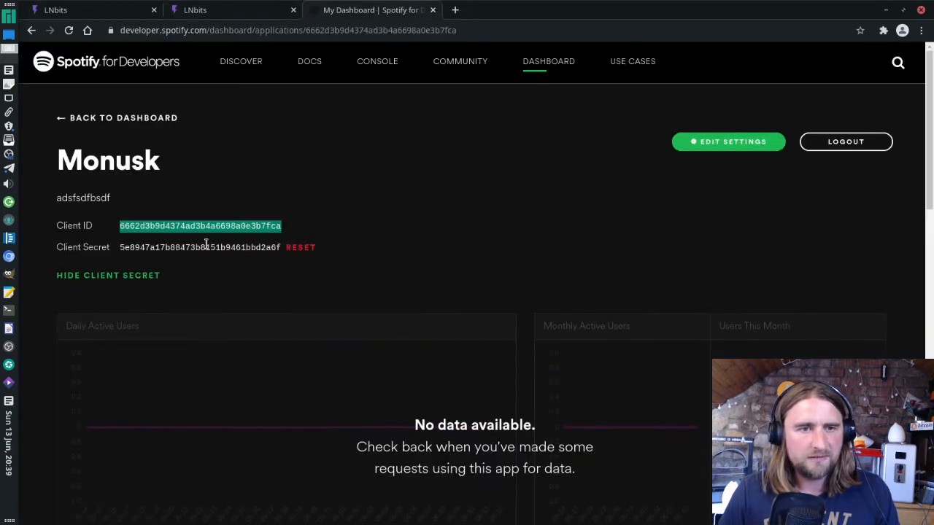
pyautogui.rightClick(200, 246)
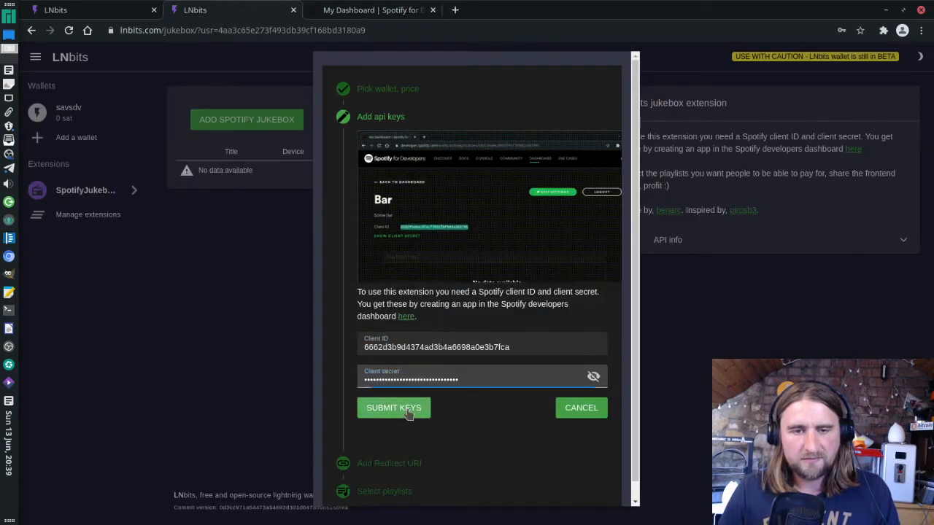
pyautogui.click(394, 407)
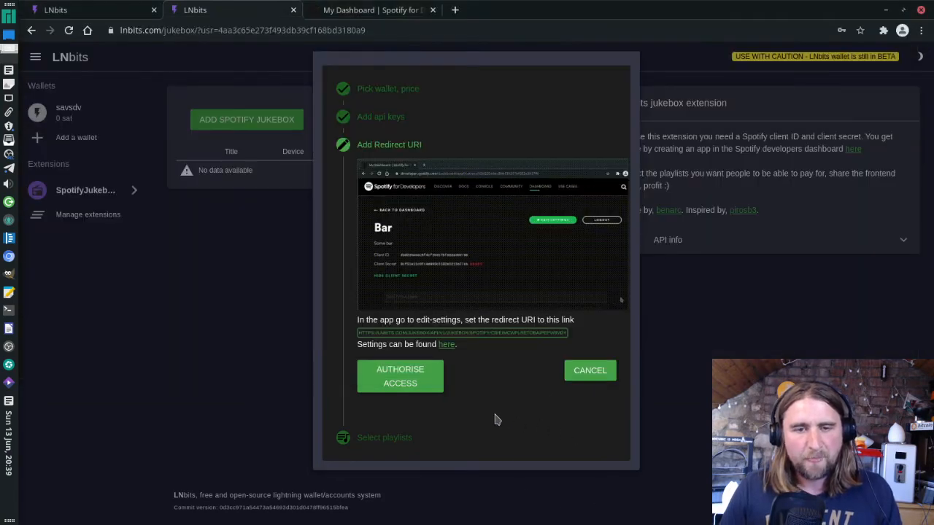
pyautogui.moveTo(508, 338)
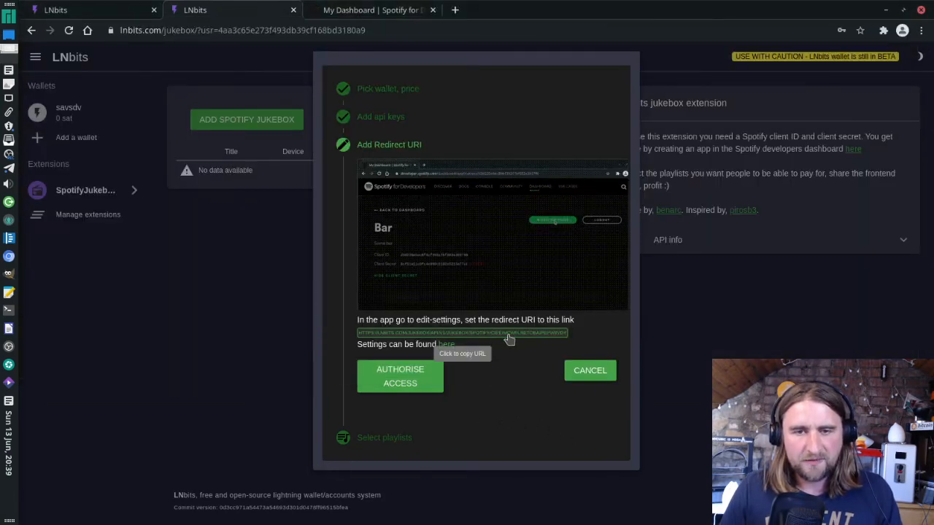
pyautogui.click(461, 332)
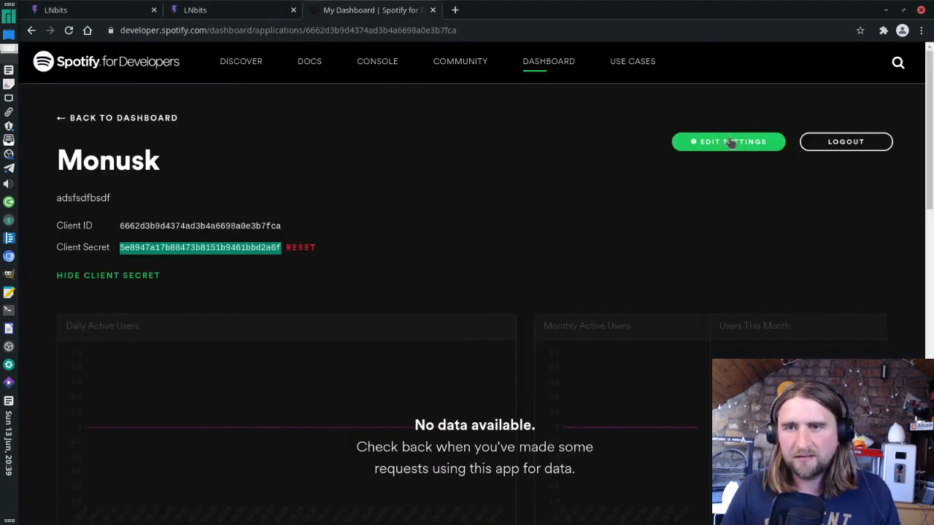
# - Add the LNbits redirect URI to the Monusk app's settings and save
pyautogui.click(727, 142)
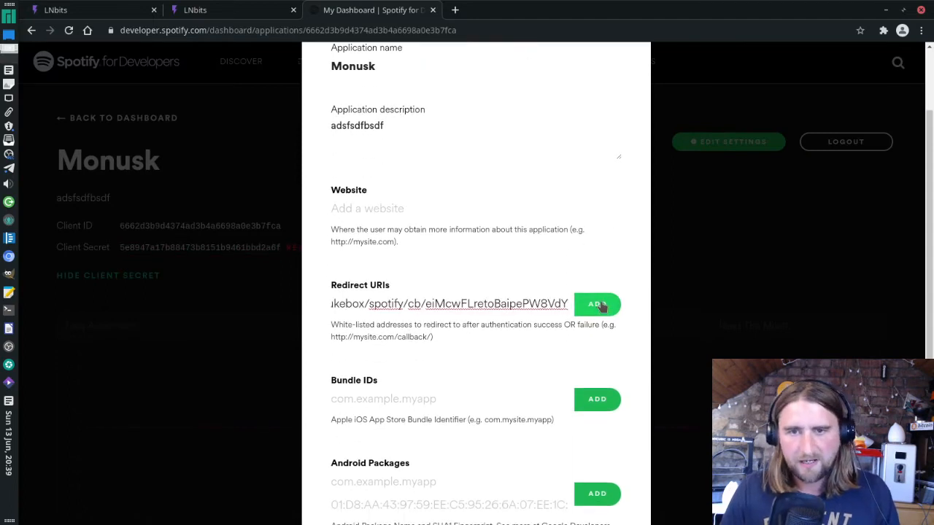
pyautogui.click(597, 304)
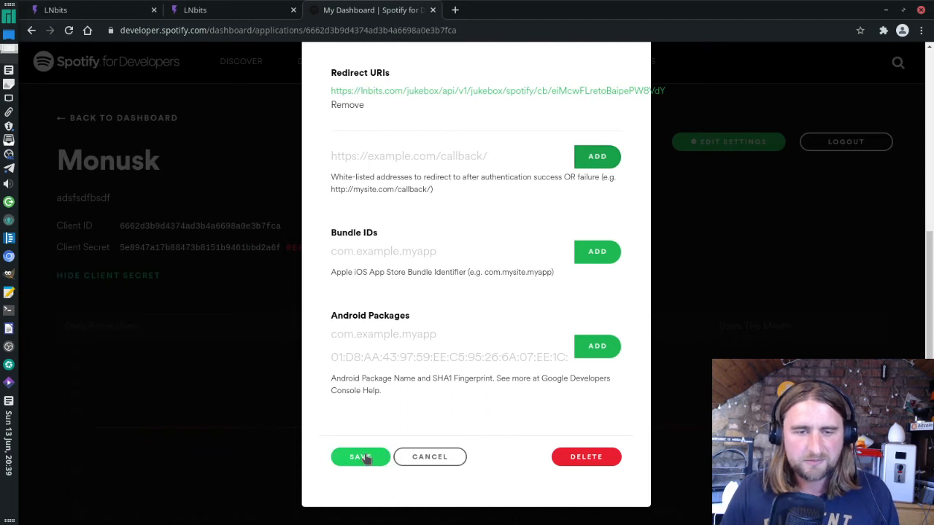
pyautogui.click(360, 457)
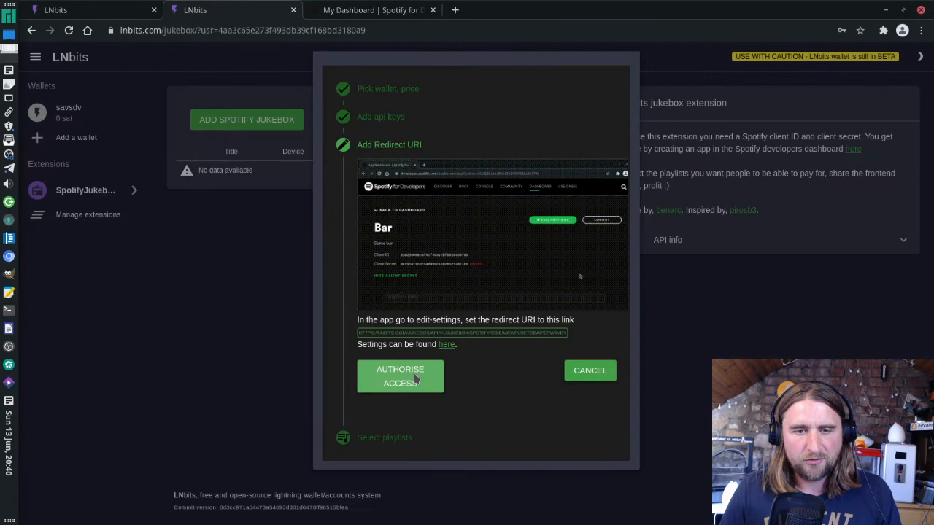
# - Authorise the jukebox to access the Spotify account
pyautogui.click(400, 375)
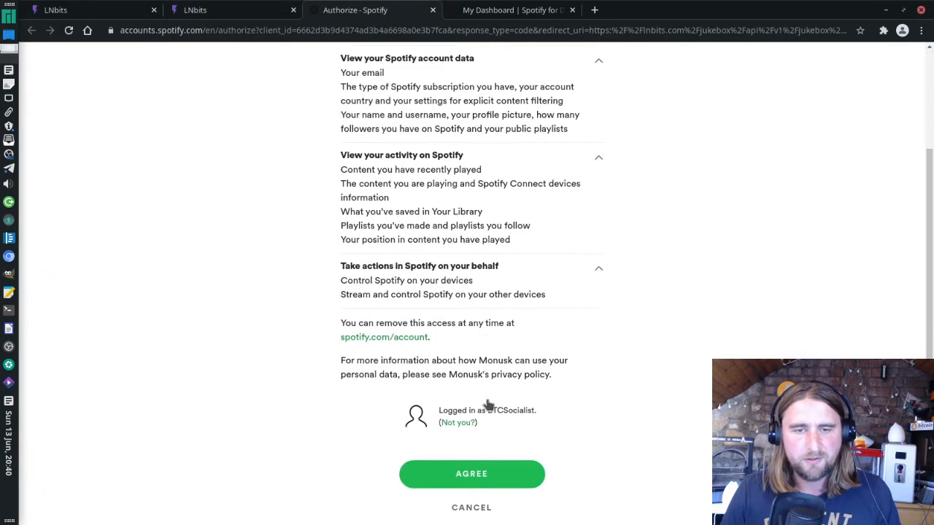
pyautogui.click(471, 474)
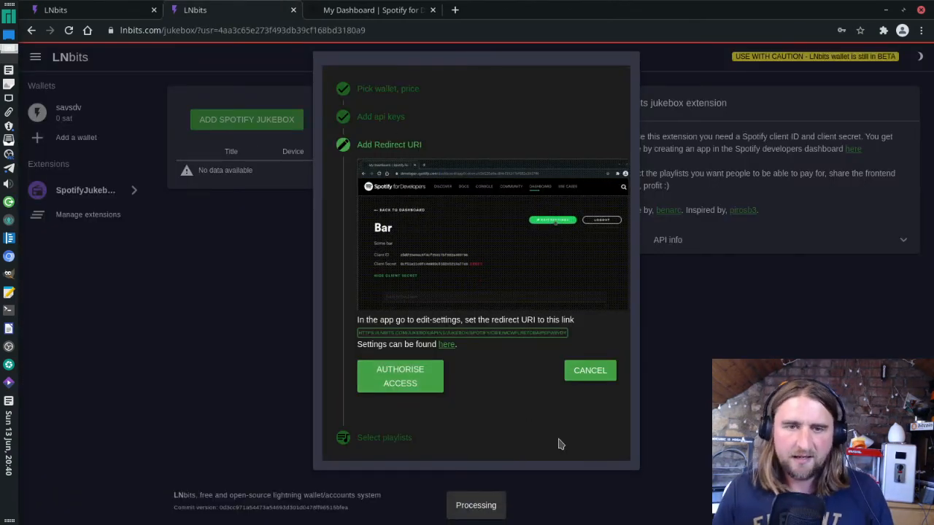
pyautogui.click(399, 376)
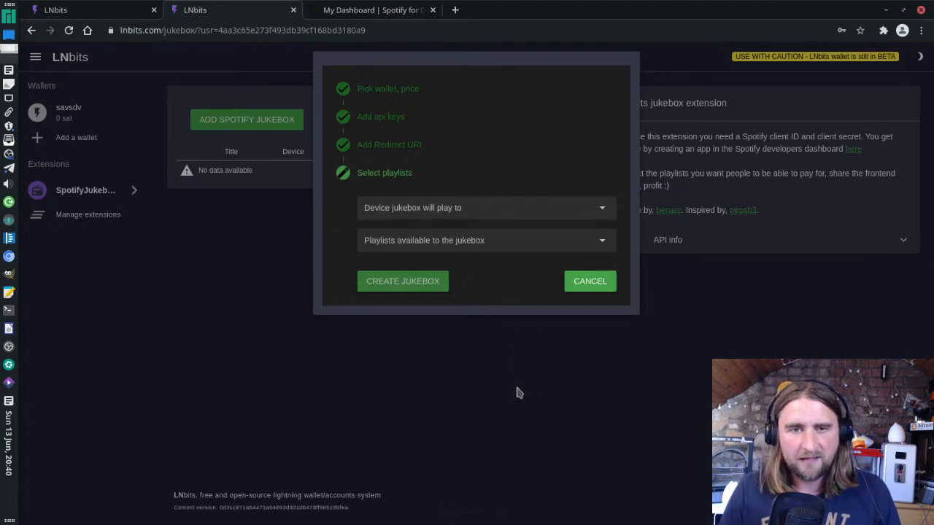
# - Create the jukebox with the playback device and the Monusk and Ben playlists, then open its public page
pyautogui.click(485, 208)
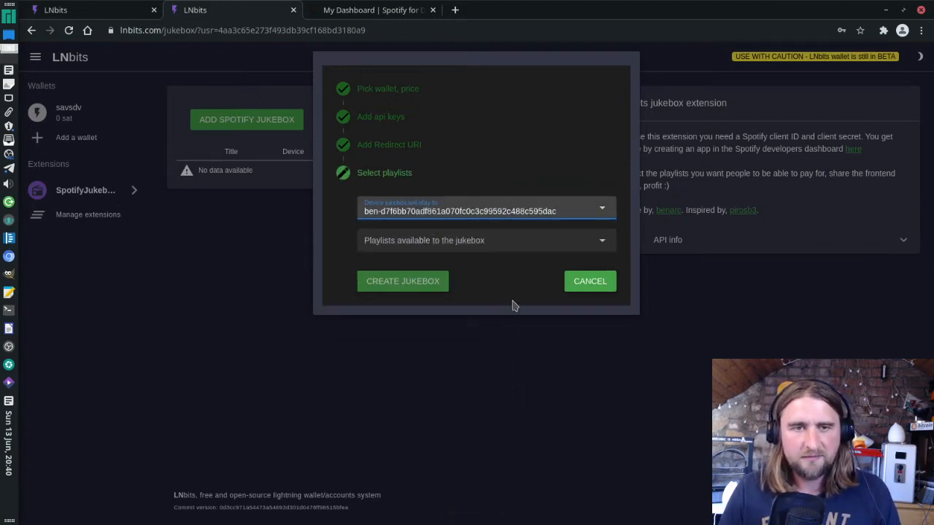
pyautogui.click(485, 240)
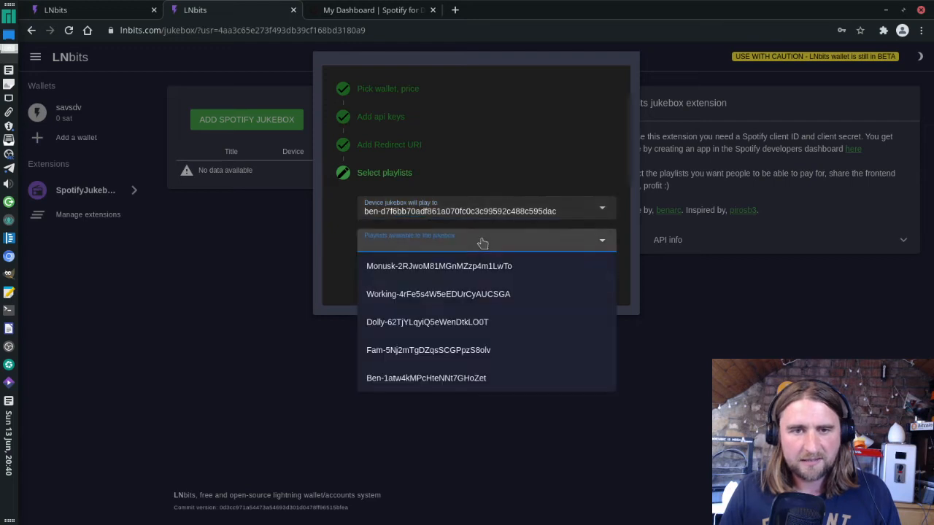
pyautogui.click(438, 266)
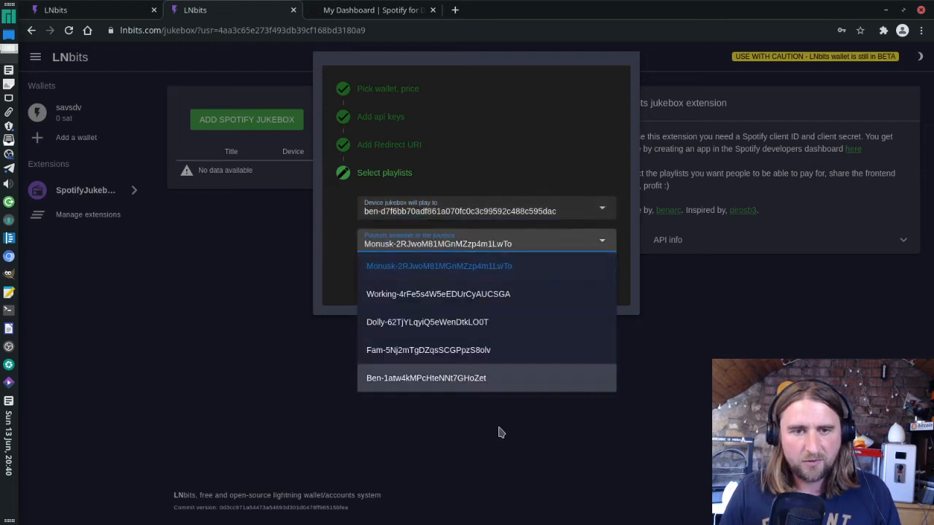
pyautogui.click(426, 378)
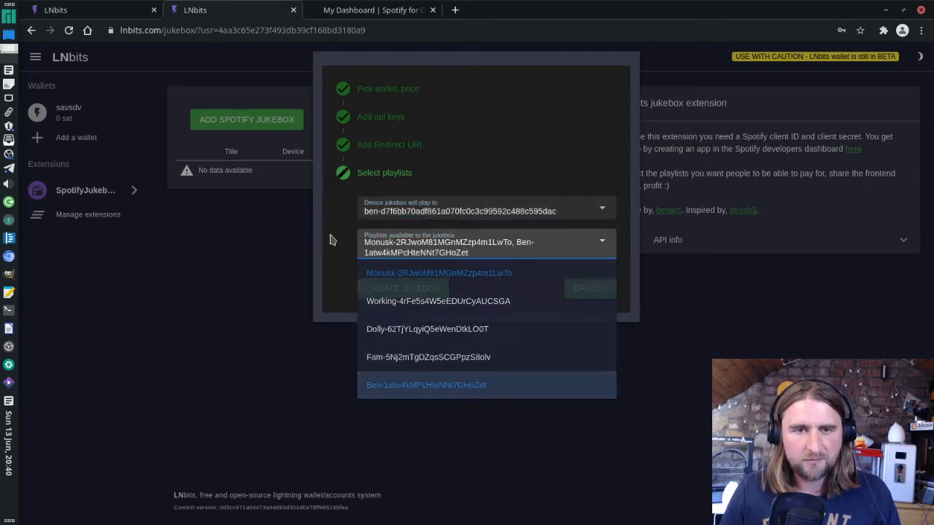
pyautogui.click(404, 287)
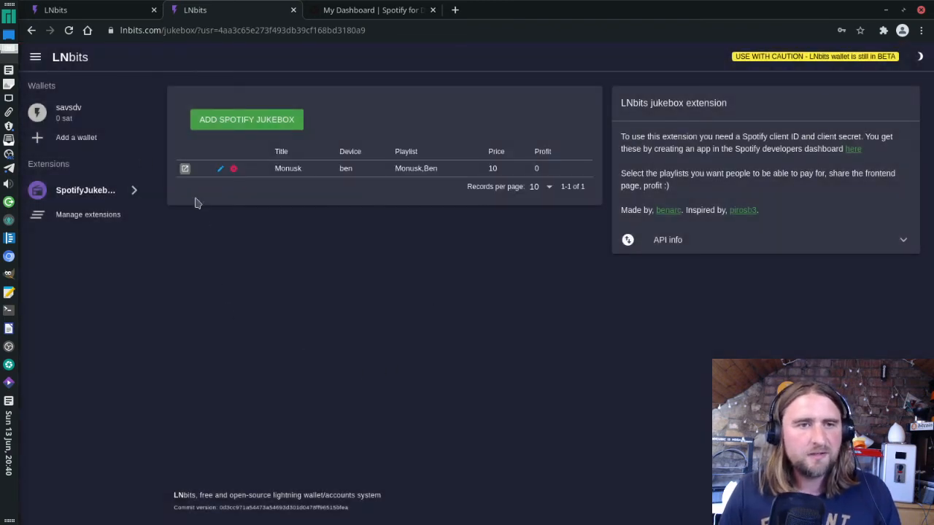
pyautogui.click(185, 168)
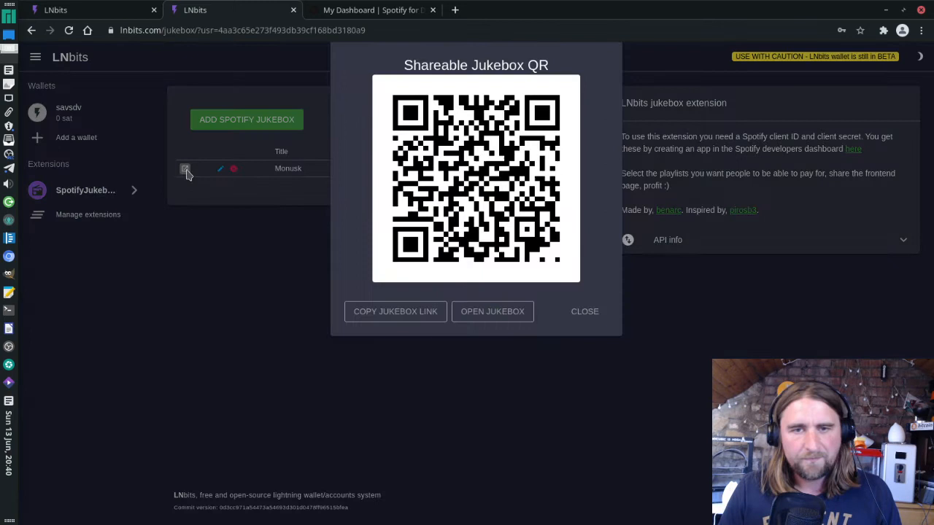
pyautogui.moveTo(493, 195)
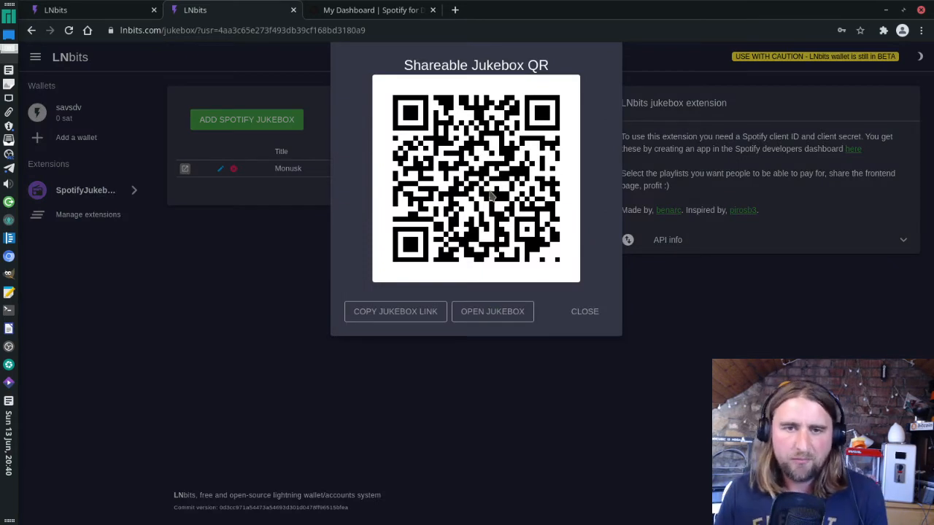
pyautogui.moveTo(531, 252)
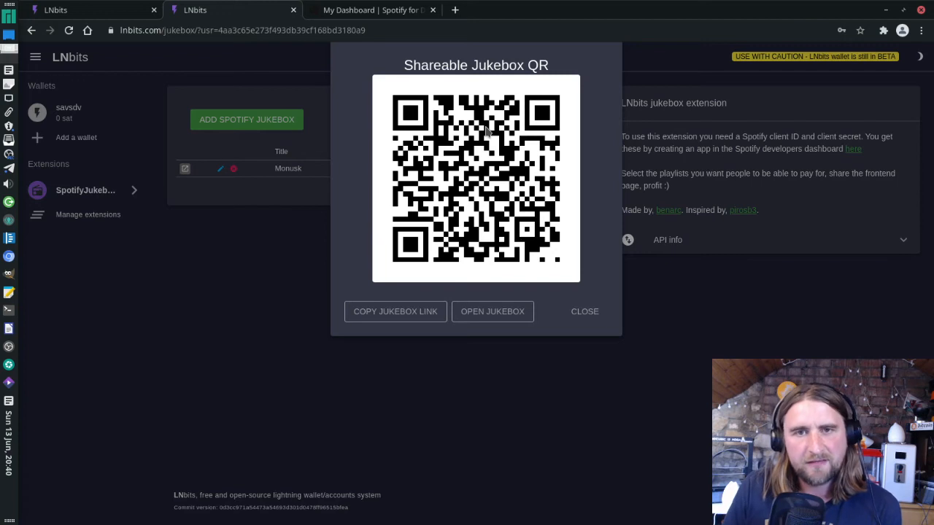
pyautogui.click(491, 312)
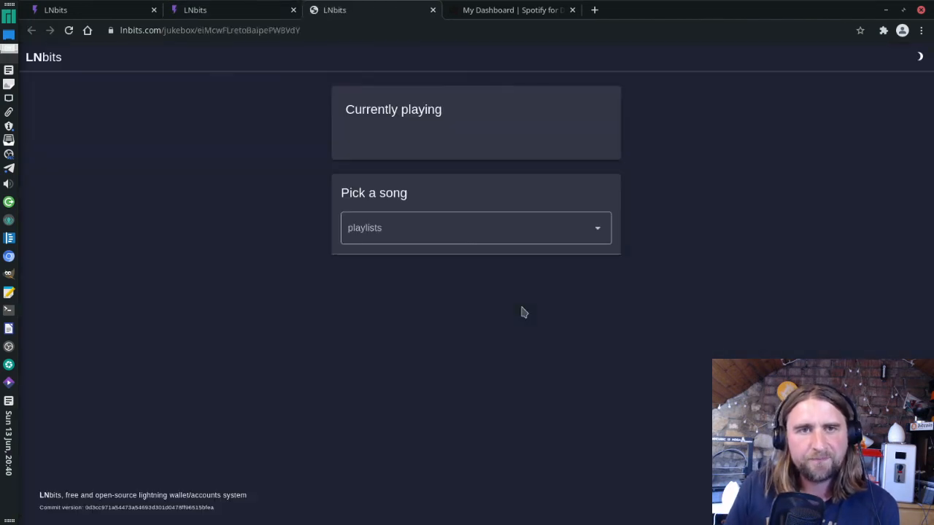
# - Pick Uncle Remus from the Ben playlist and pay 10 sats to queue it
pyautogui.click(475, 228)
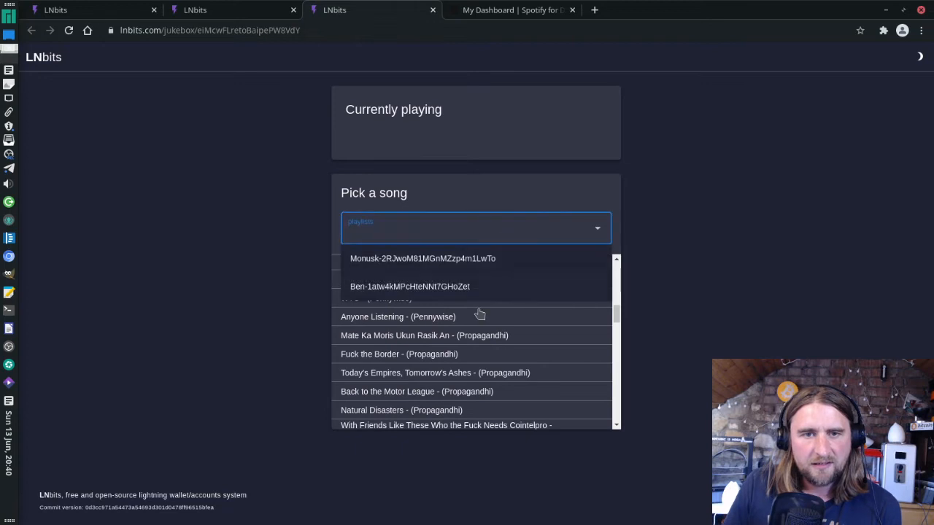
pyautogui.click(409, 286)
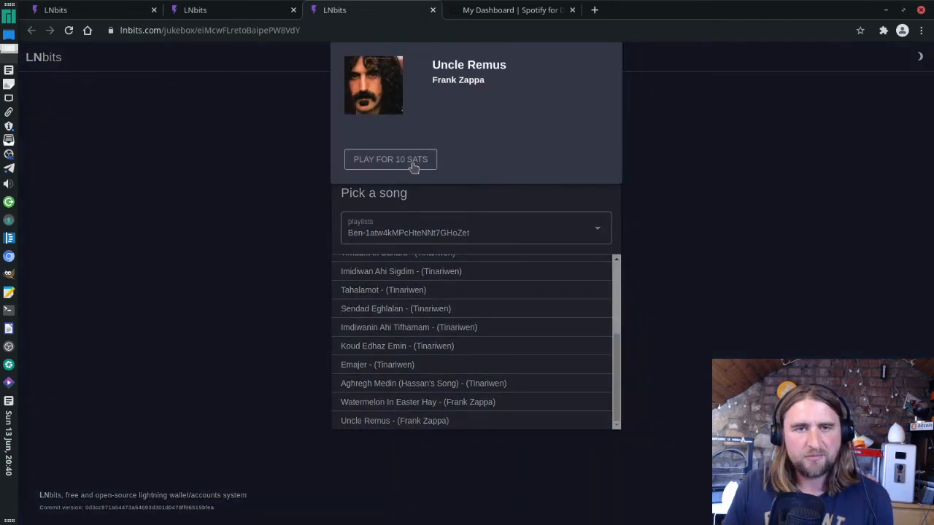
pyautogui.click(390, 159)
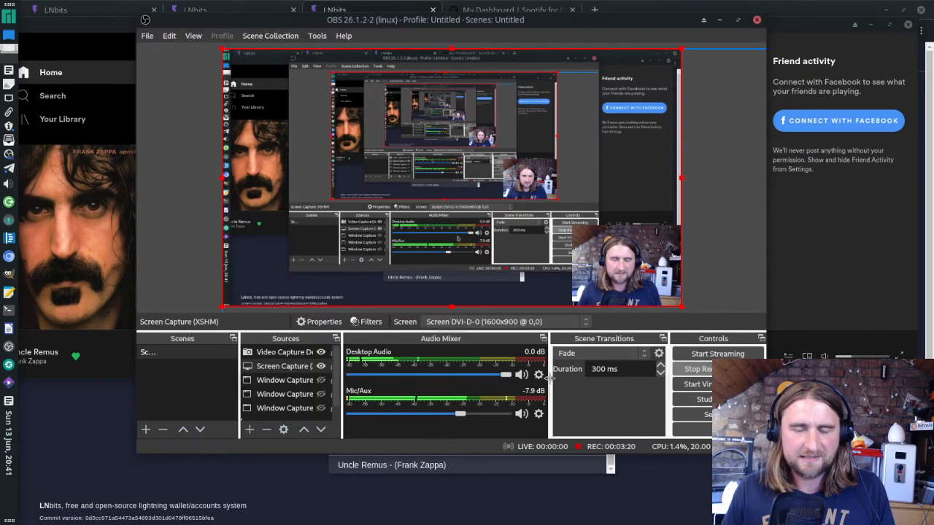
pyautogui.moveTo(865, 285)
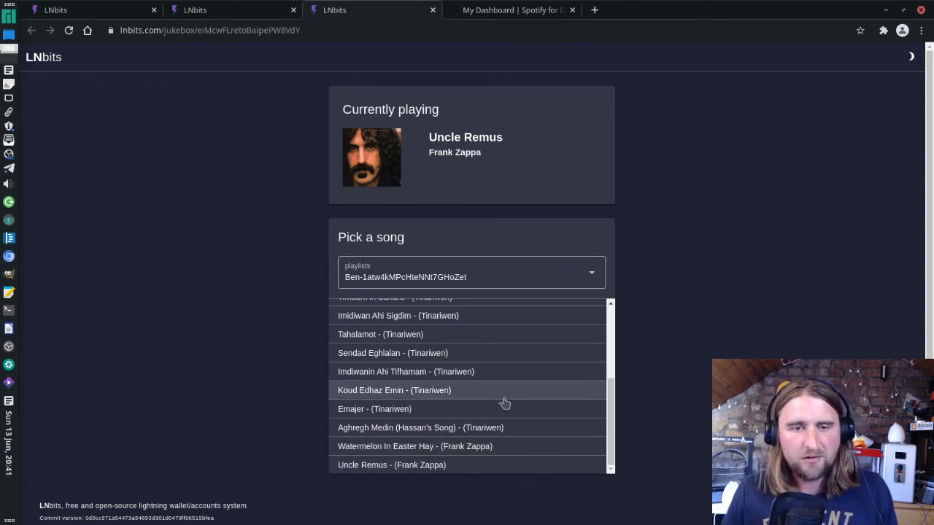
# - Queue Divine Intervention from the Monusk playlist for 10 sats, then seek Spotify to the song's end
pyautogui.click(472, 272)
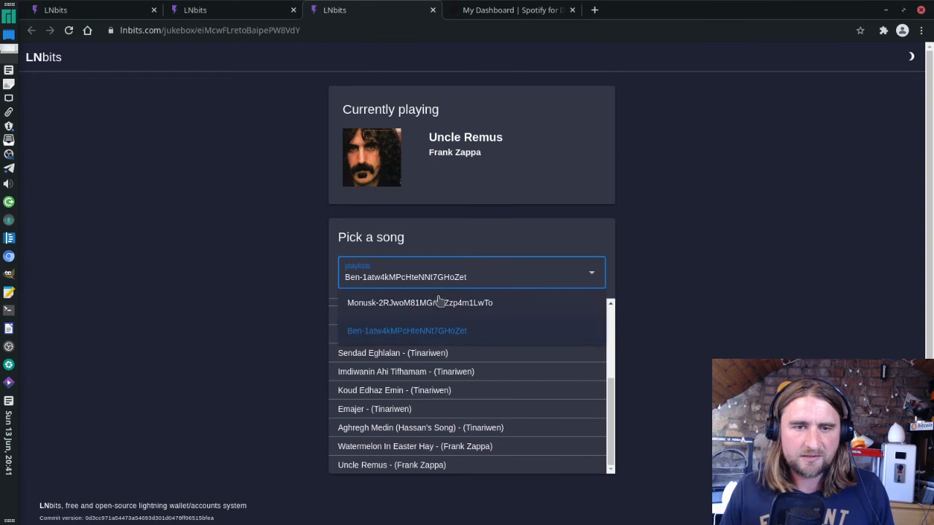
pyautogui.click(419, 303)
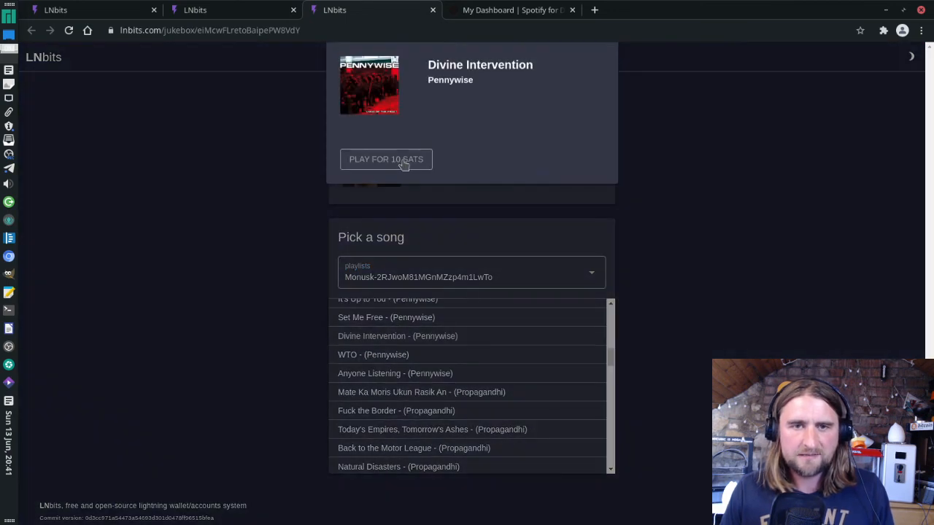
pyautogui.click(386, 159)
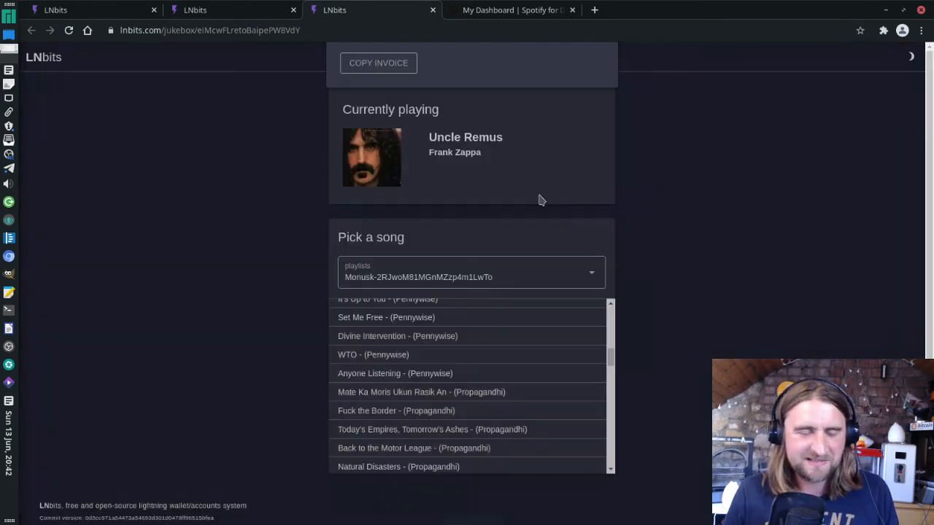
pyautogui.click(397, 335)
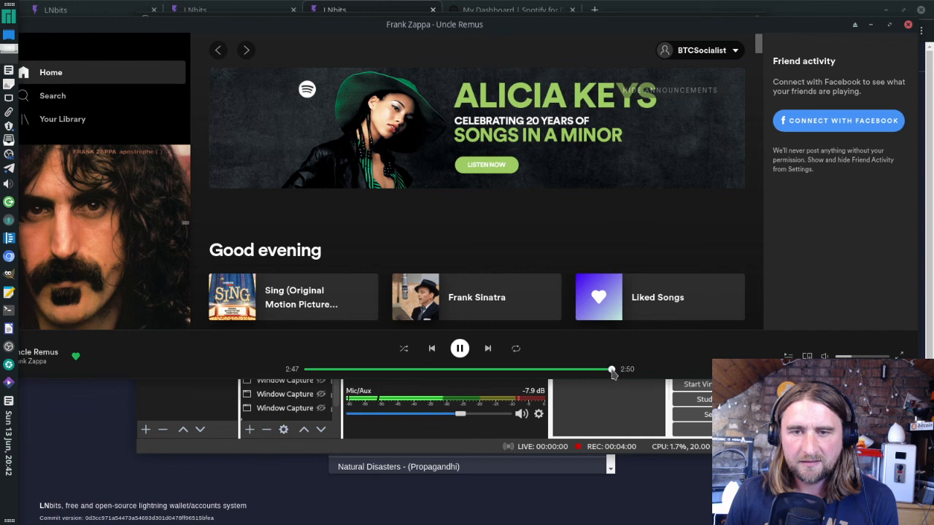
pyautogui.click(487, 348)
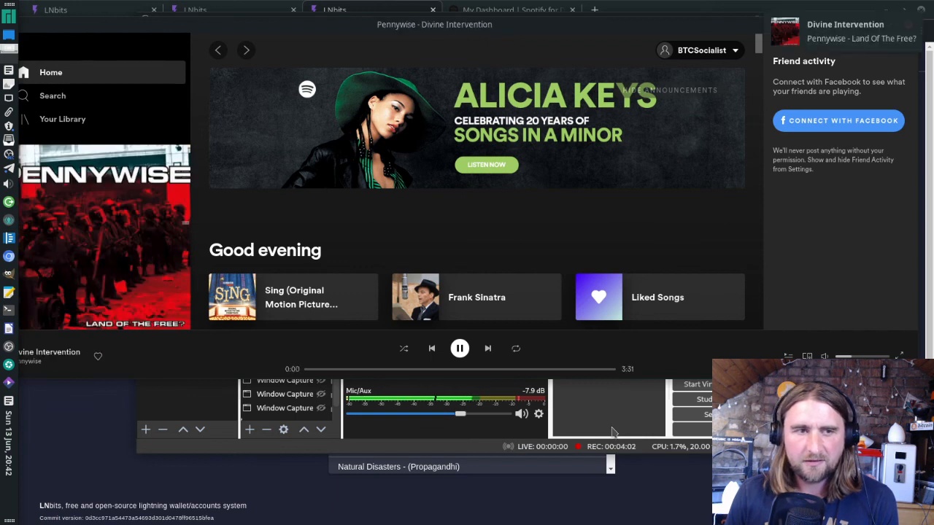